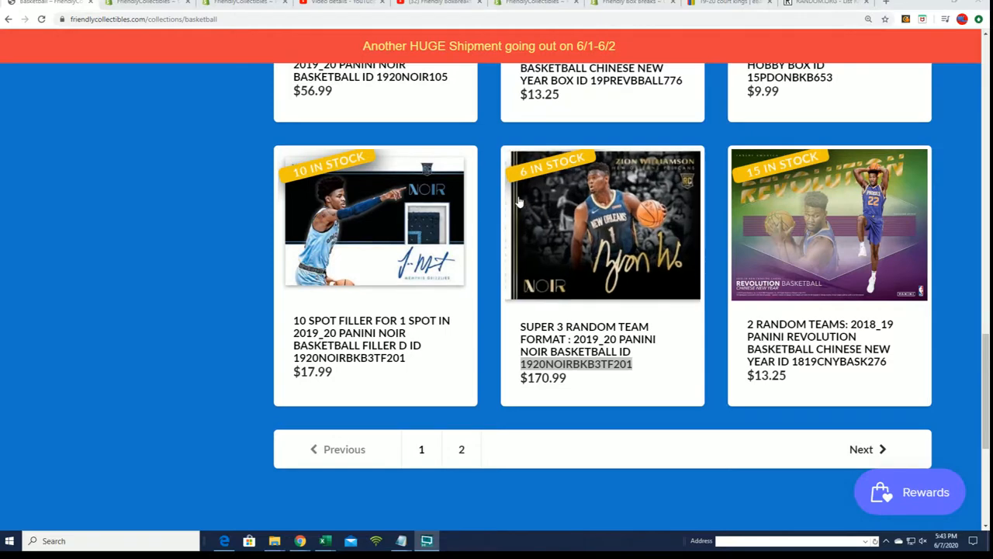
pyautogui.moveTo(349, 304)
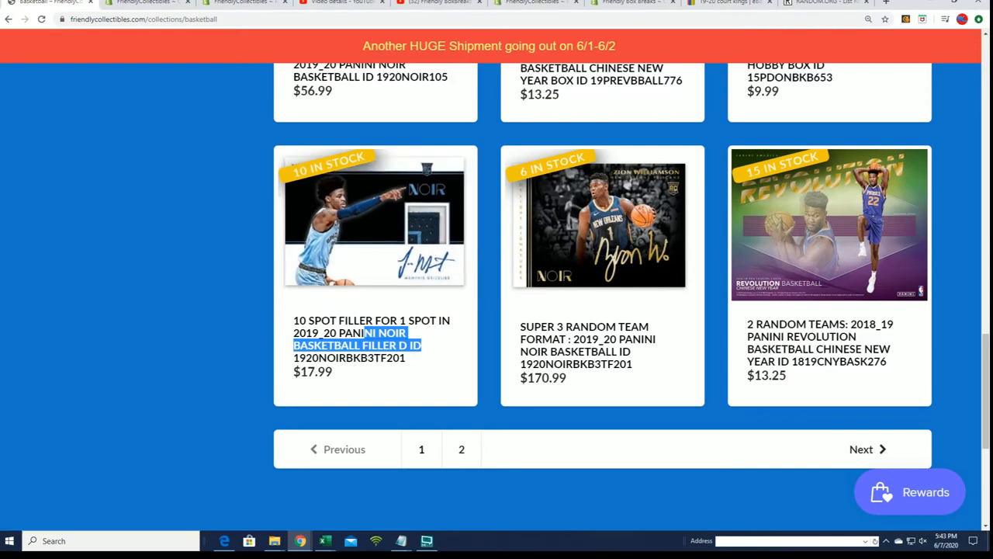
# - Open the Super 3 Random Team Noir product page, read its description and mark the $170.99 price
pyautogui.click(400, 541)
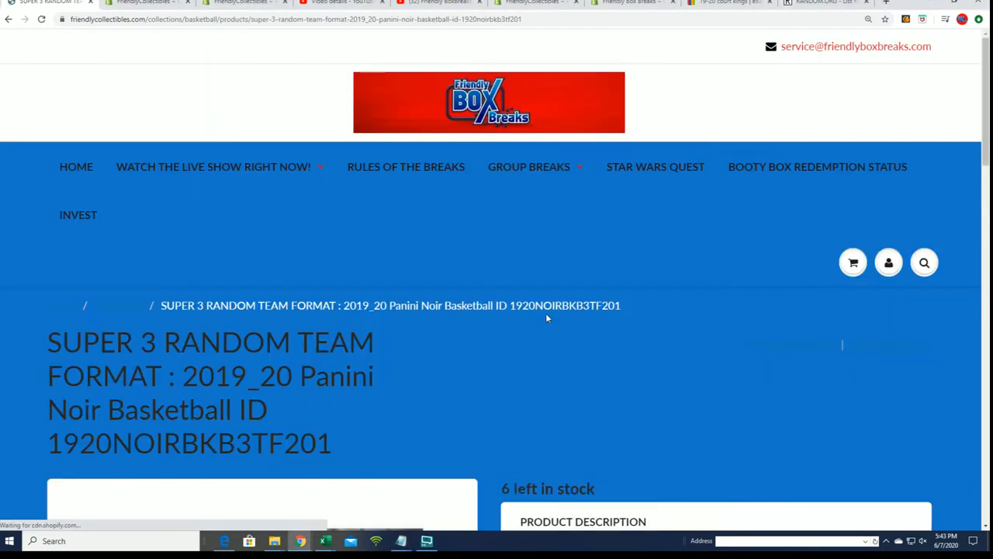
pyautogui.scroll(-3)
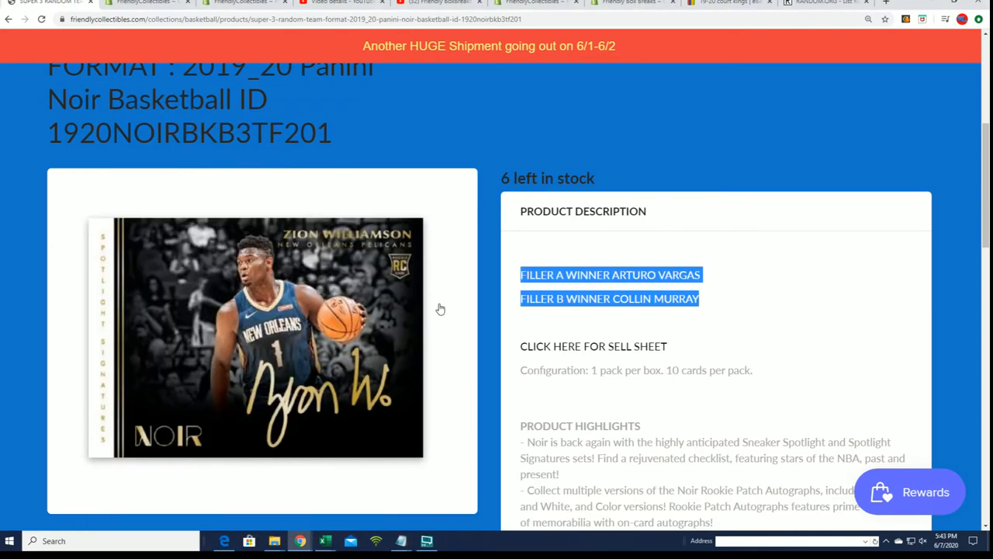
pyautogui.scroll(-3)
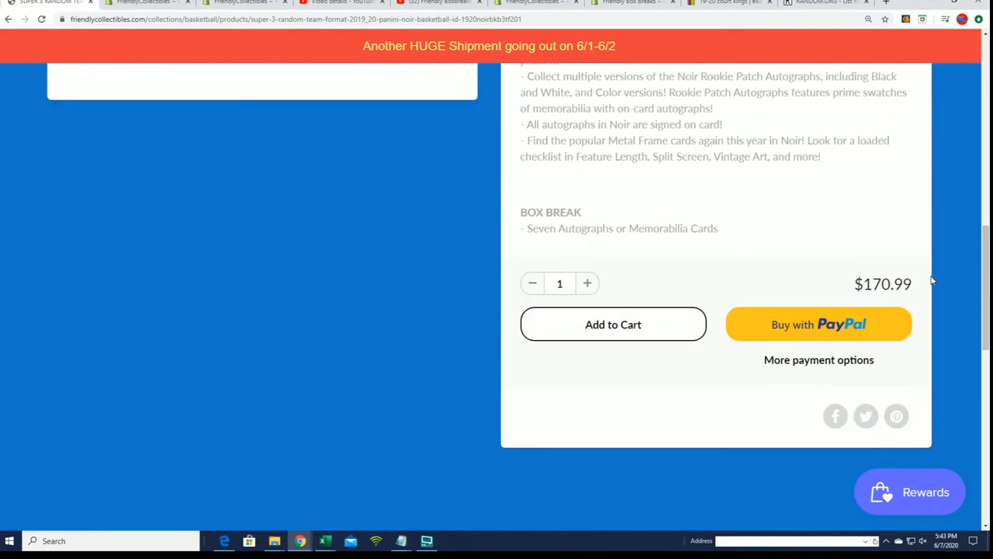
pyautogui.doubleClick(883, 283)
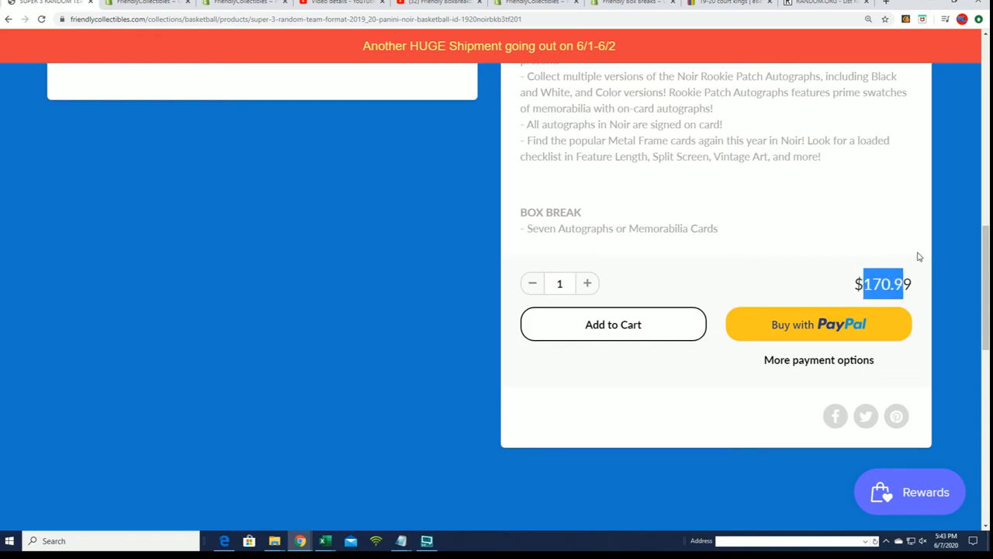
pyautogui.moveTo(672, 277)
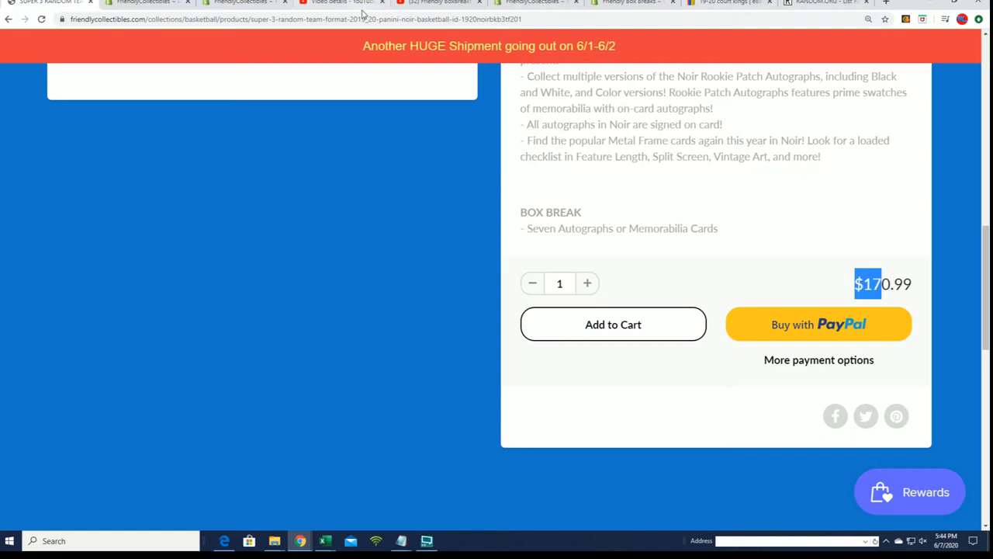
pyautogui.click(826, 2)
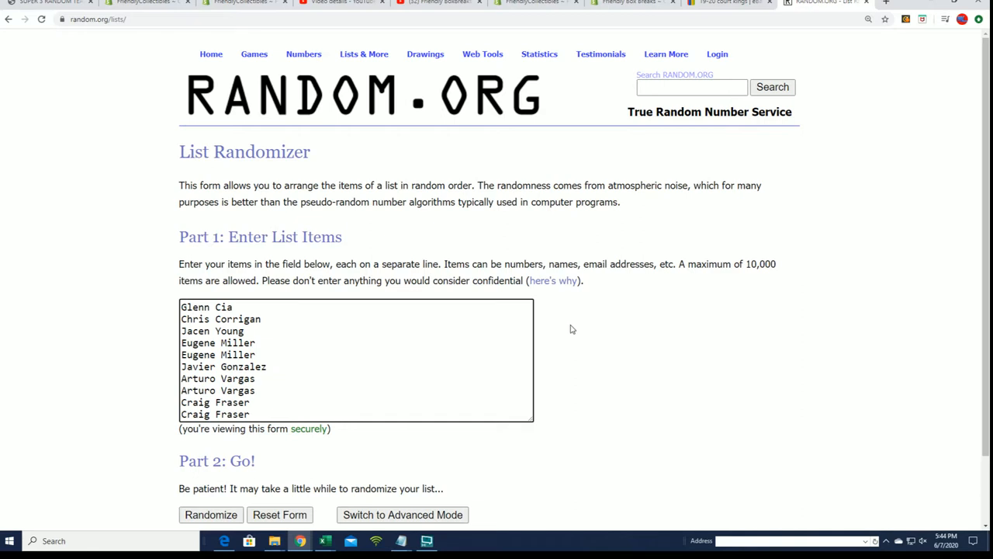
pyautogui.scroll(-3)
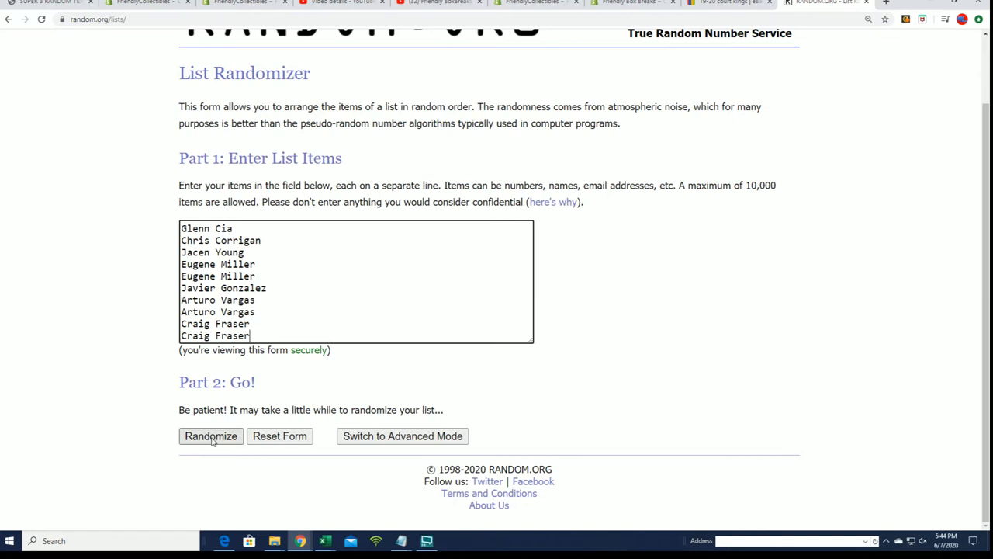
pyautogui.click(211, 435)
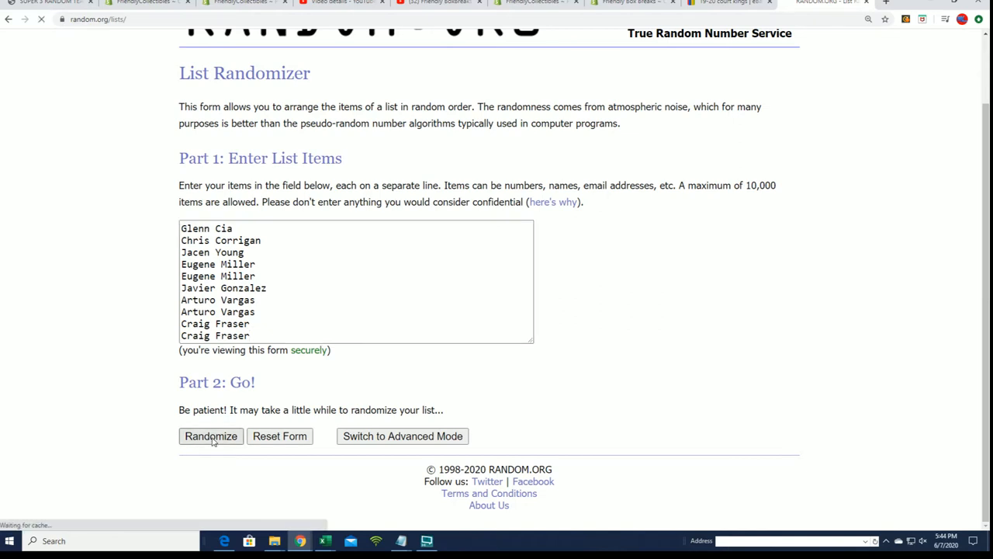
pyautogui.click(210, 435)
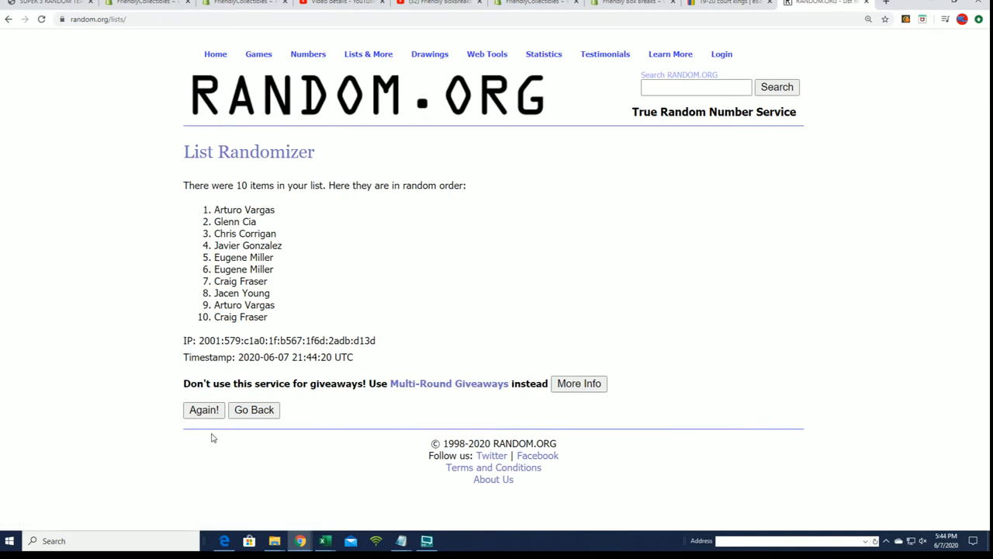
pyautogui.click(204, 409)
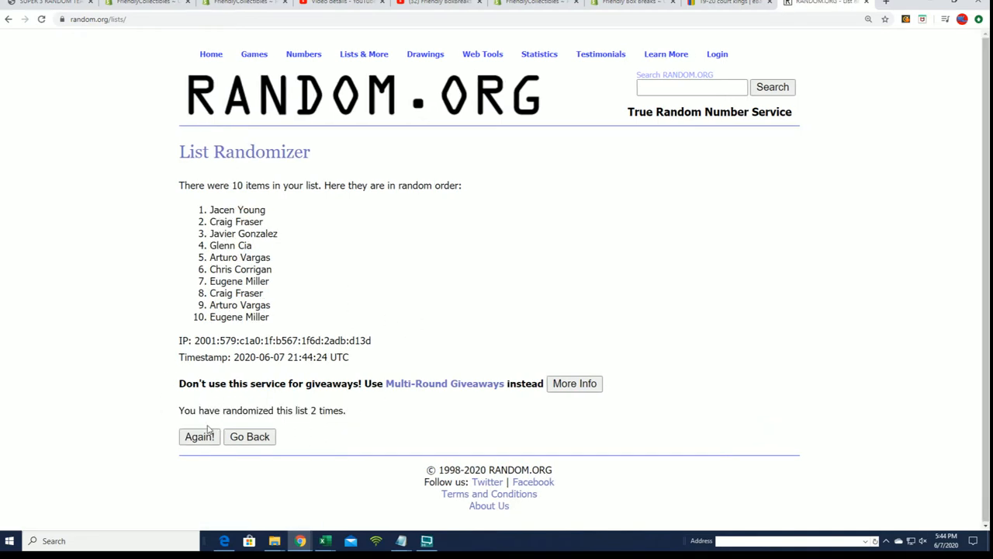
pyautogui.click(199, 436)
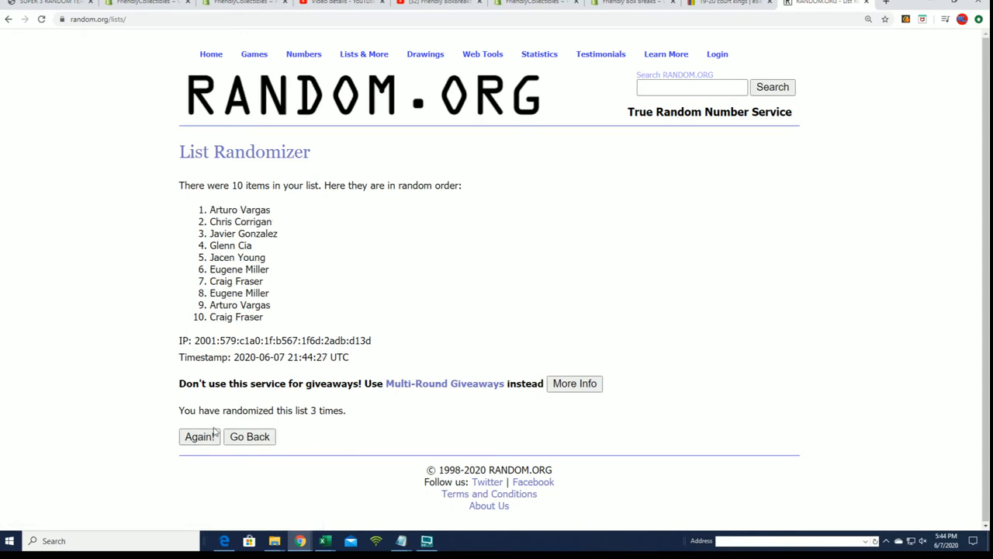
pyautogui.click(200, 436)
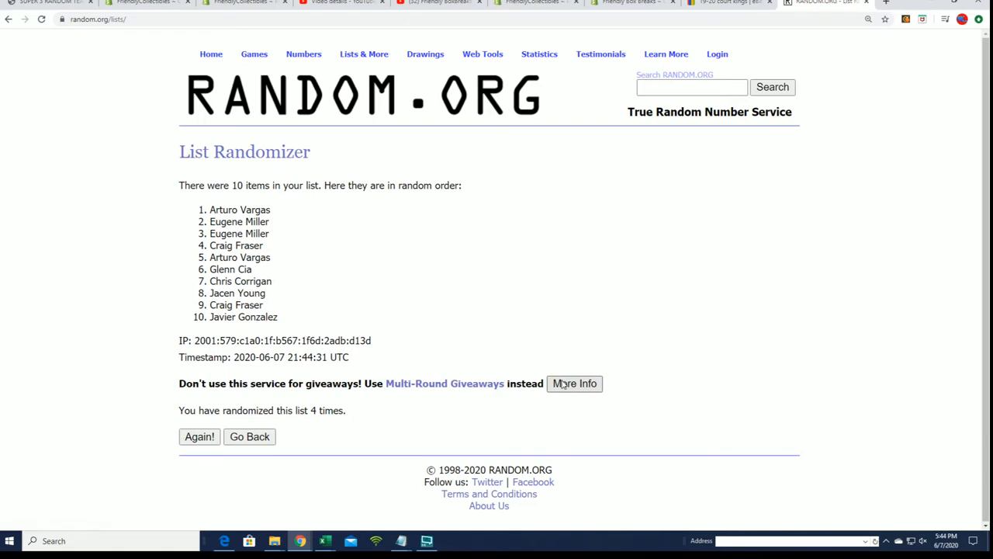
pyautogui.click(199, 436)
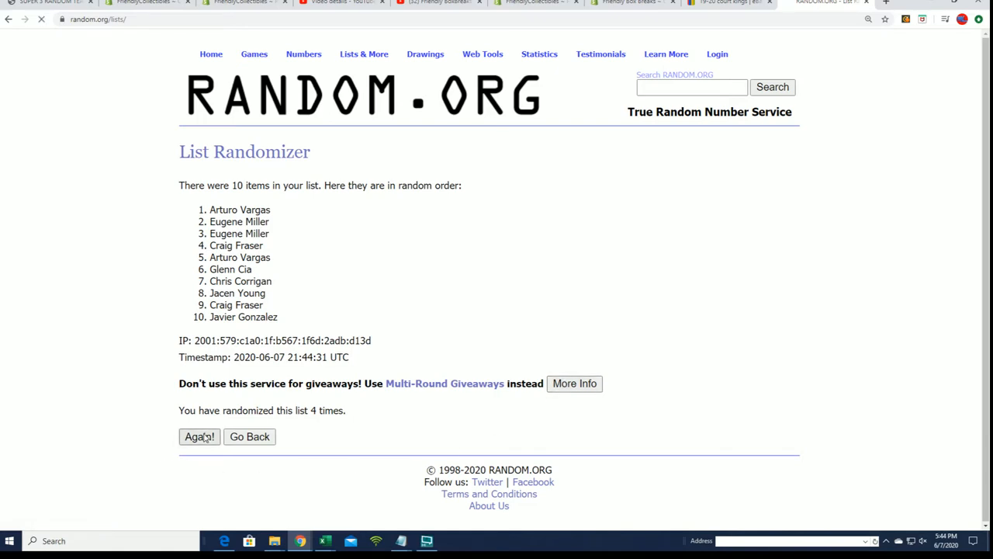
pyautogui.click(198, 437)
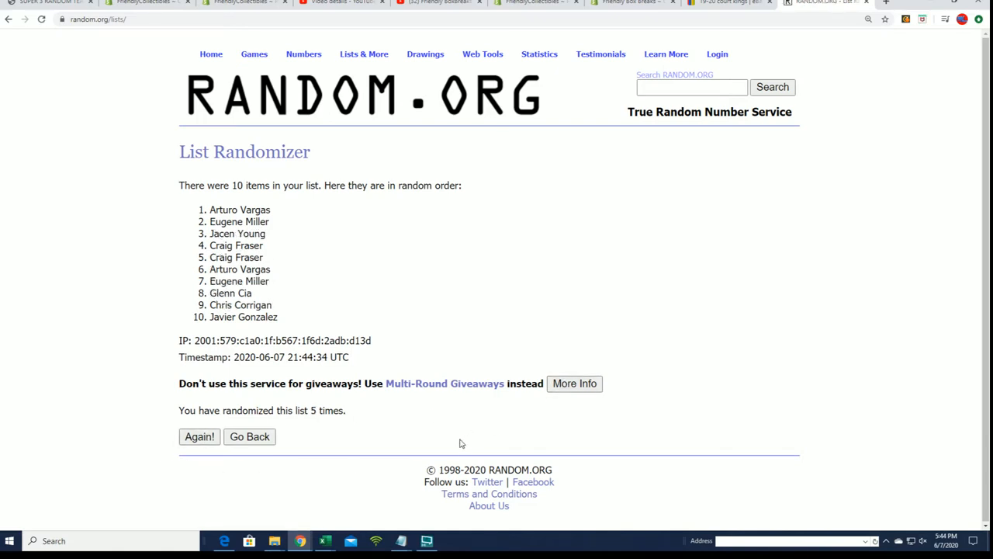
pyautogui.moveTo(376, 419)
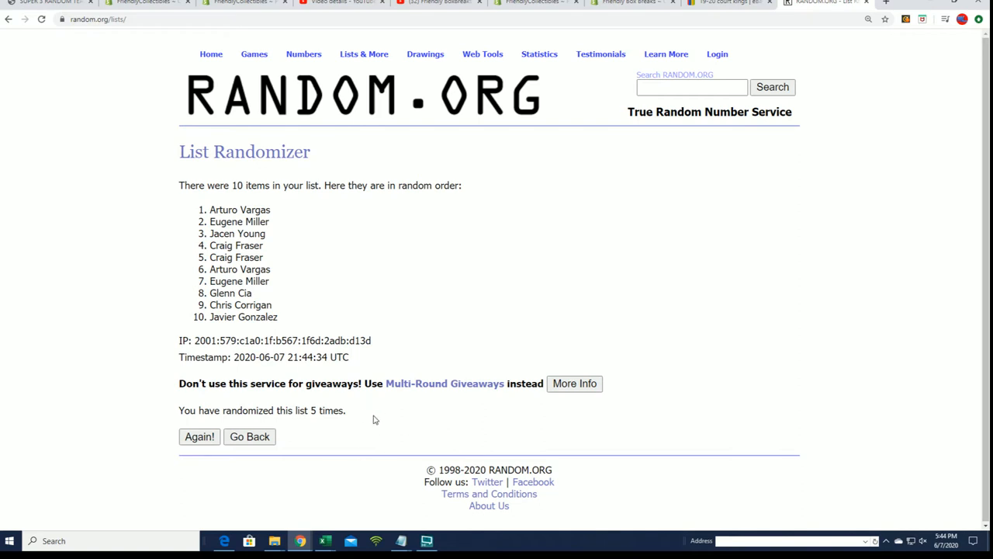
pyautogui.click(199, 436)
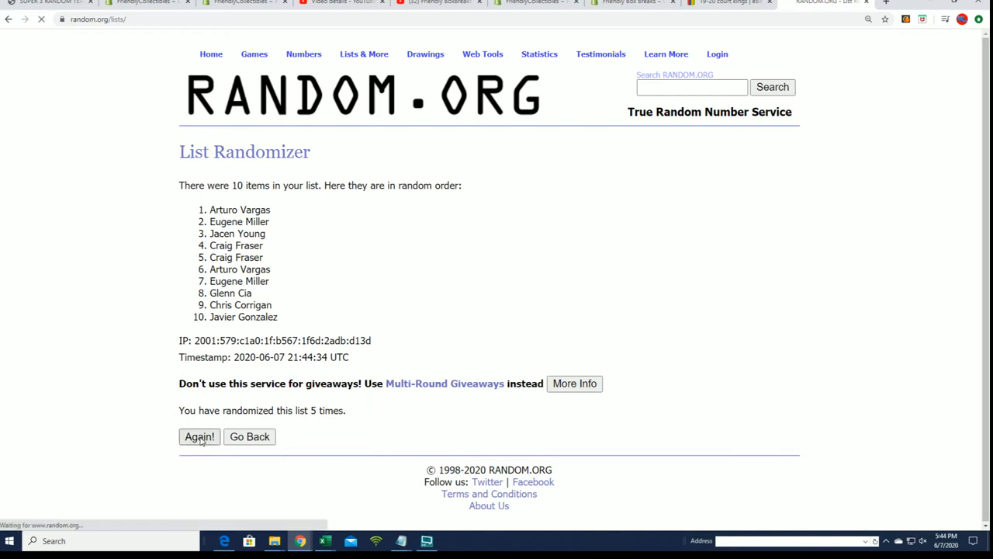
pyautogui.click(200, 436)
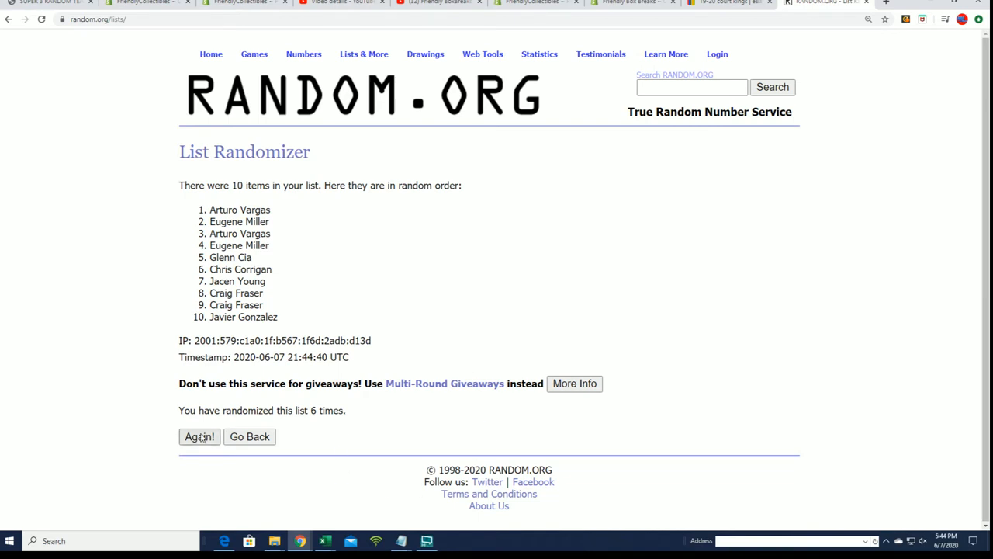
pyautogui.click(199, 436)
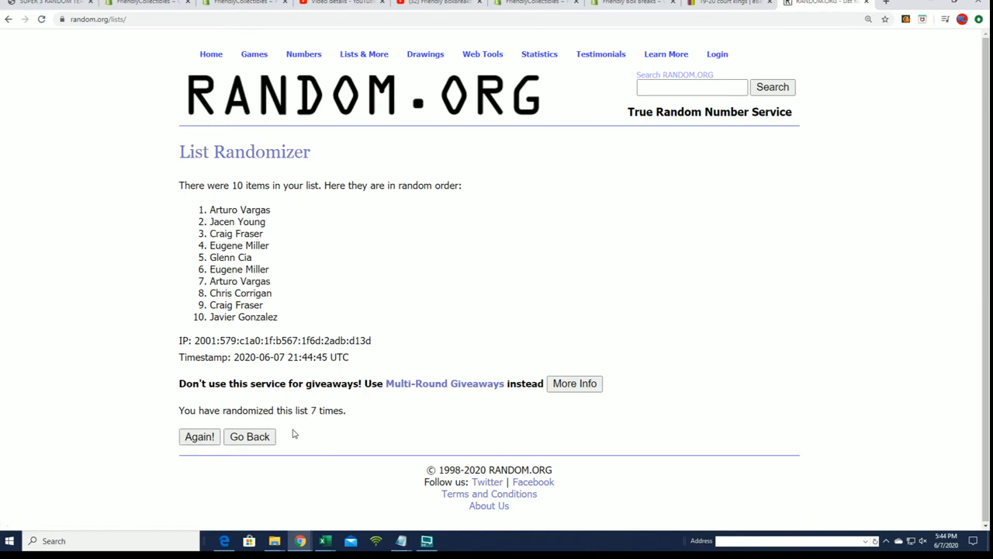
pyautogui.moveTo(332, 430)
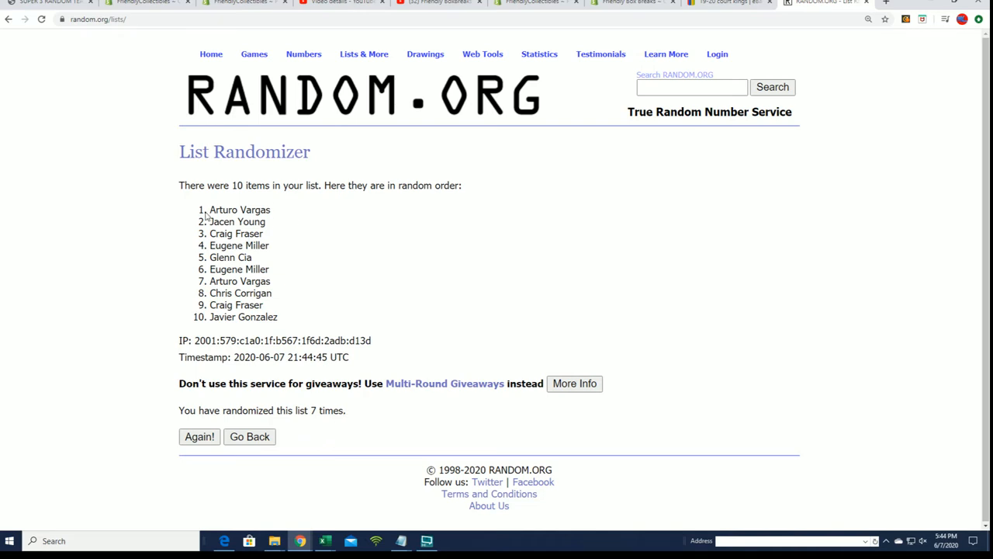
pyautogui.doubleClick(240, 210)
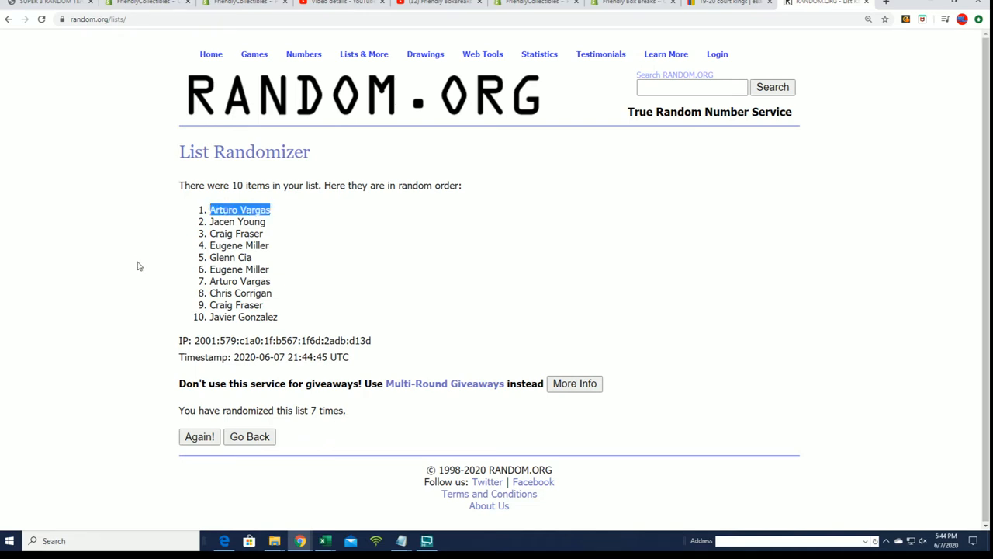
pyautogui.moveTo(330, 96)
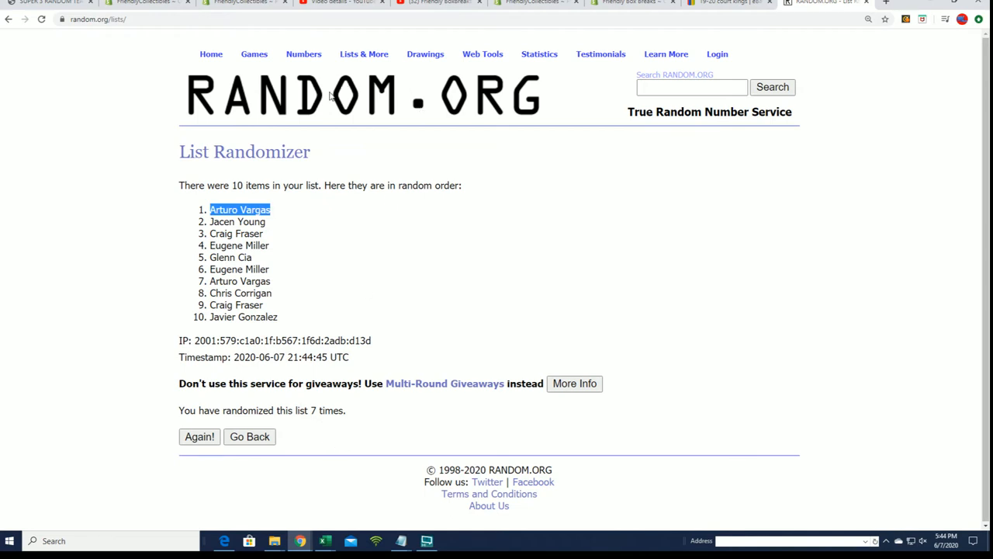
pyautogui.moveTo(255, 214)
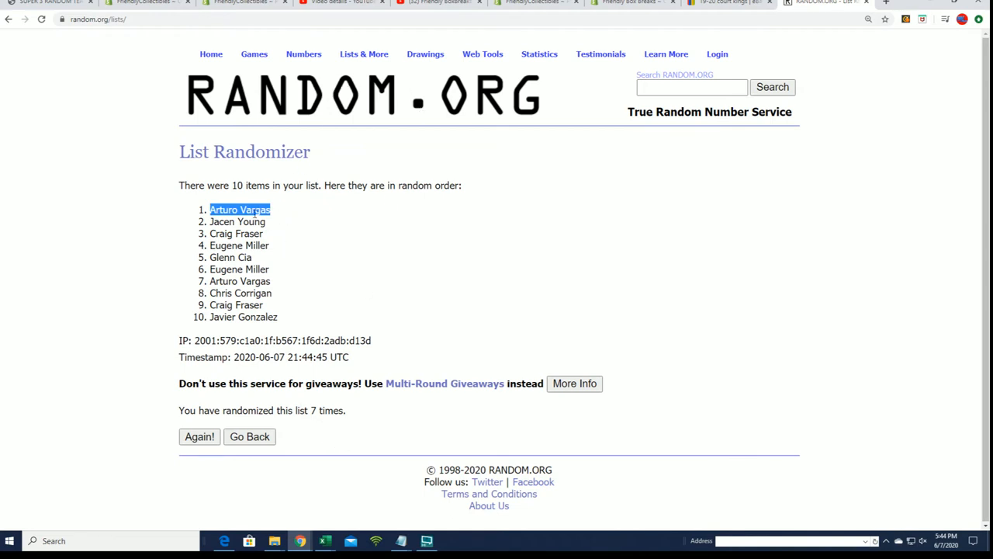
pyautogui.moveTo(289, 240)
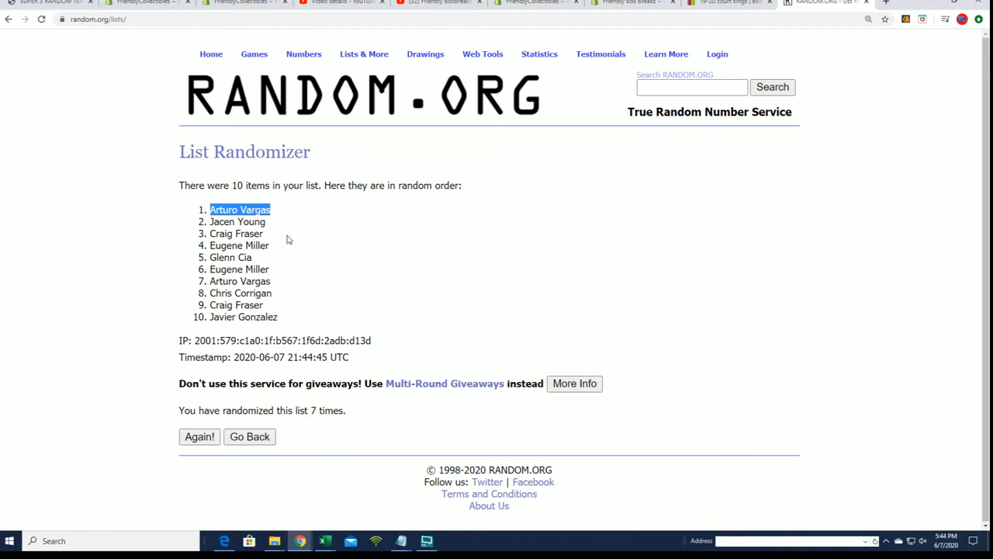
pyautogui.moveTo(241, 329)
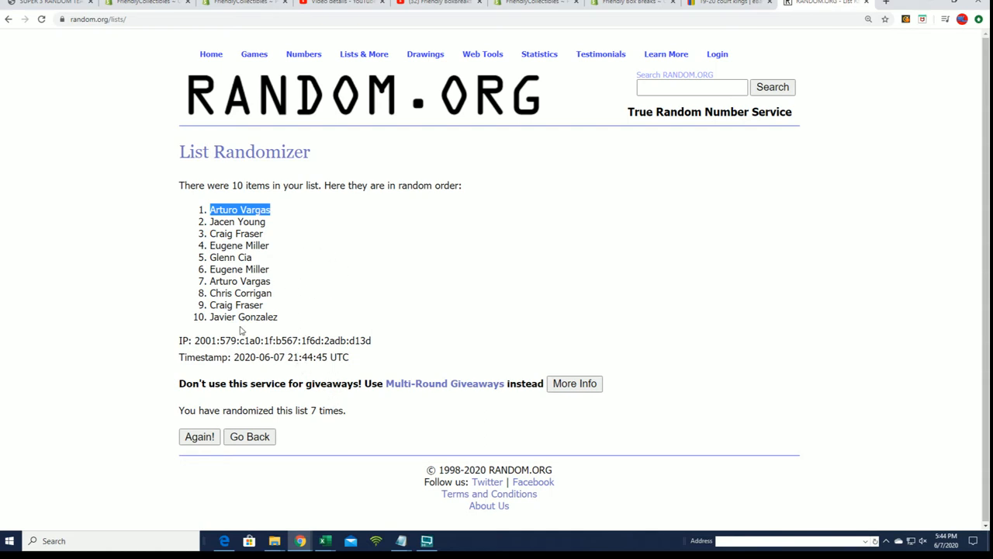
pyautogui.moveTo(260, 215)
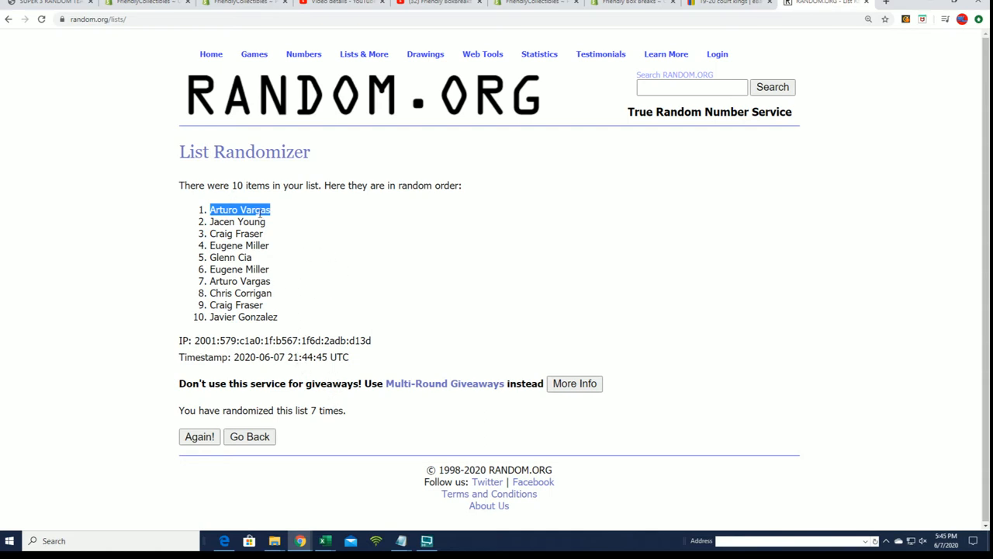
pyautogui.moveTo(260, 220)
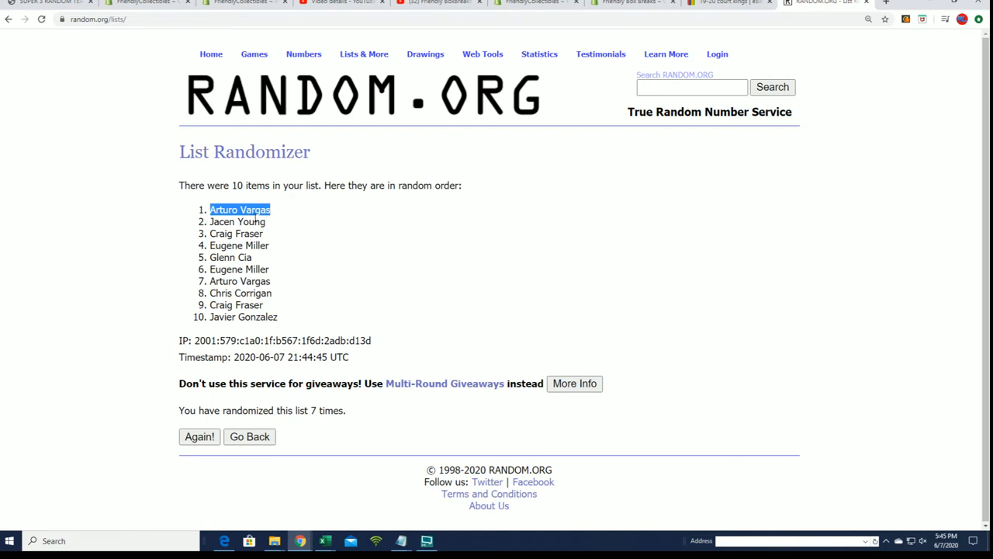
pyautogui.moveTo(278, 241)
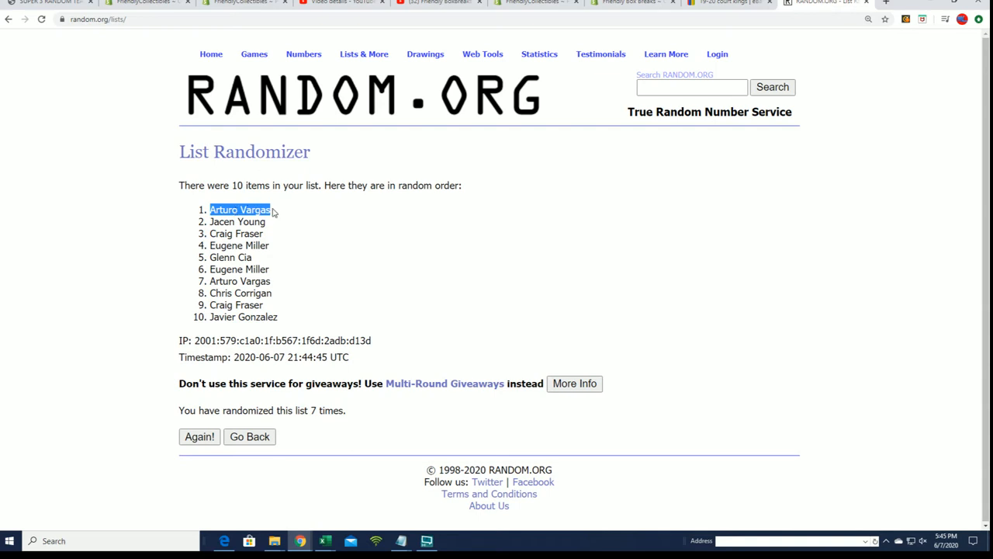
pyautogui.moveTo(338, 330)
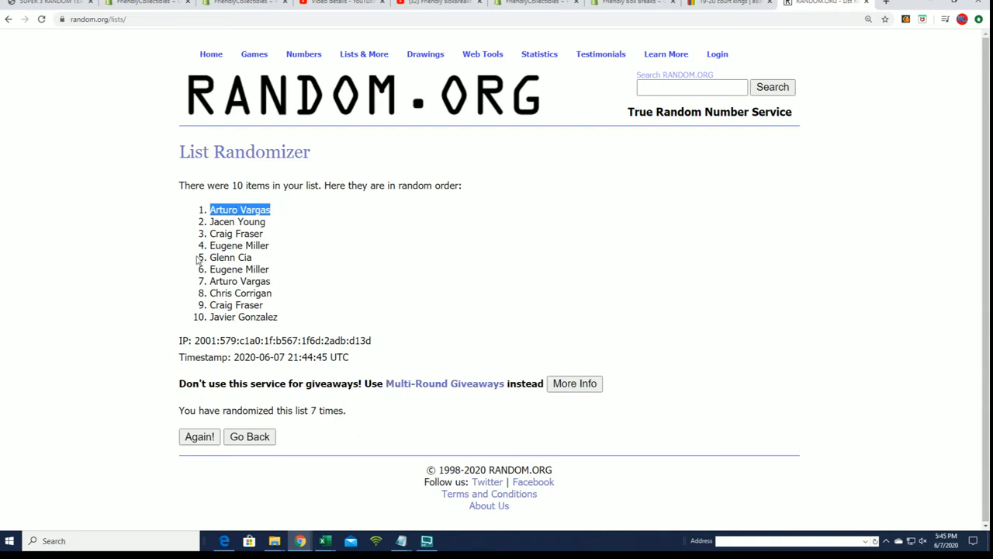
pyautogui.moveTo(228, 219)
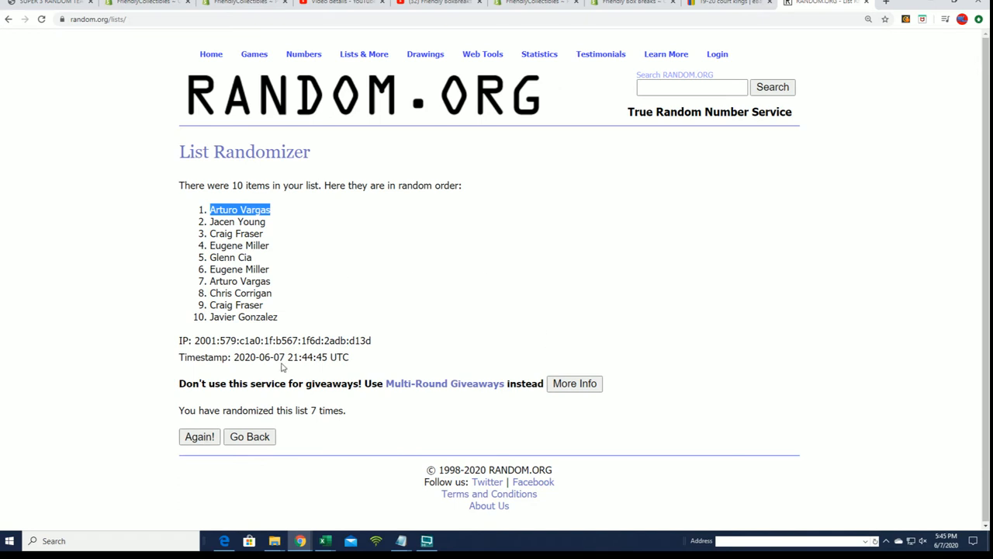
pyautogui.moveTo(281, 217)
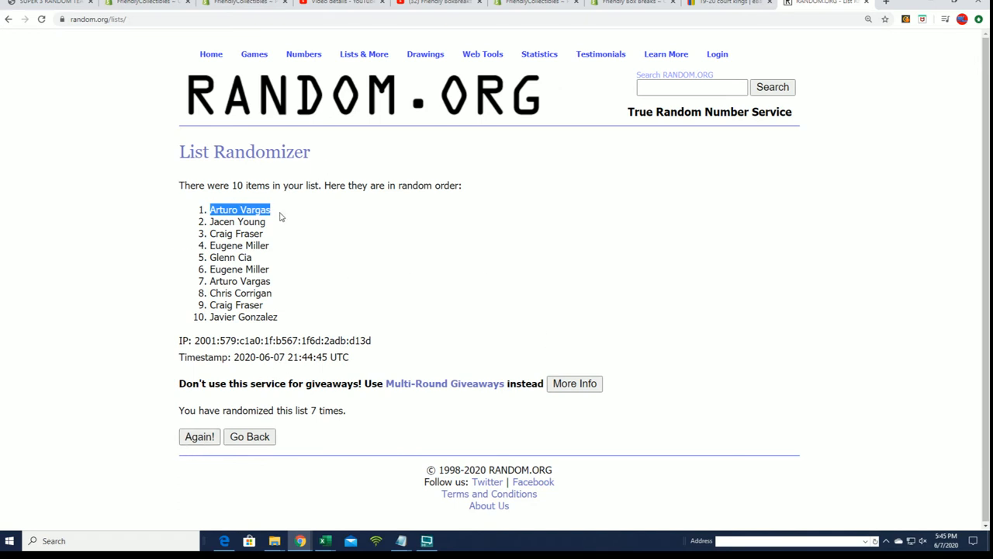
pyautogui.moveTo(321, 273)
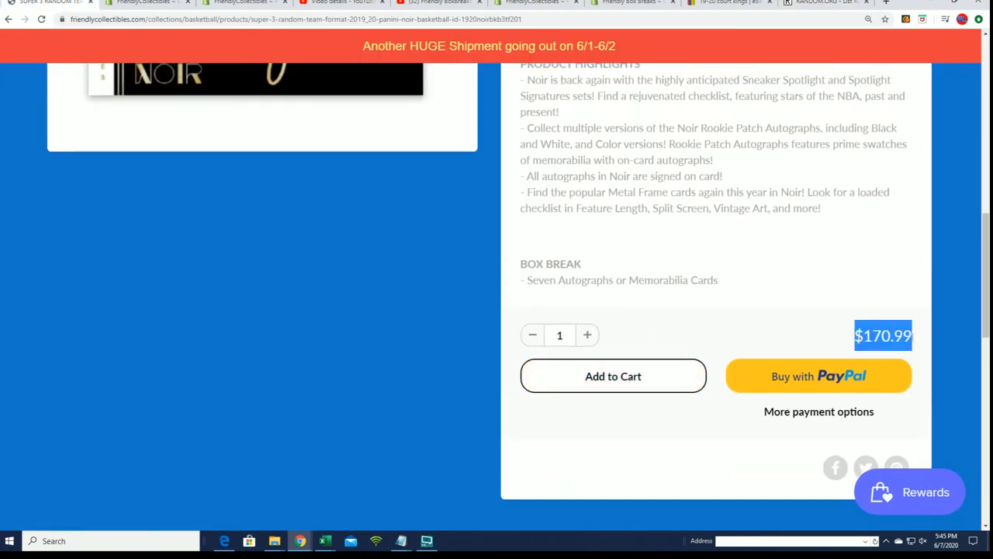
# - Go to the Basketball Breaks collection and find the $170.99 Super 3 Random Team Noir listing
pyautogui.scroll(3)
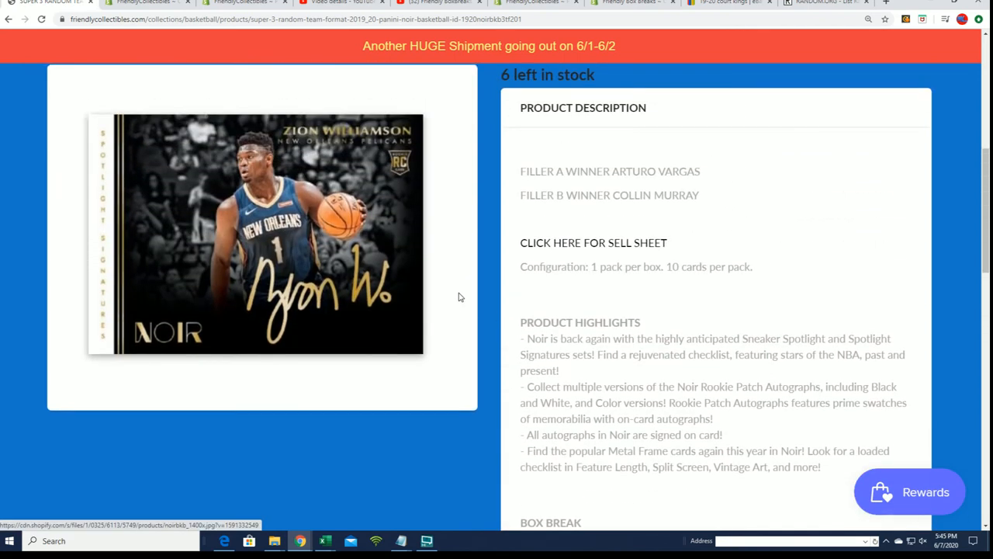
pyautogui.scroll(-3)
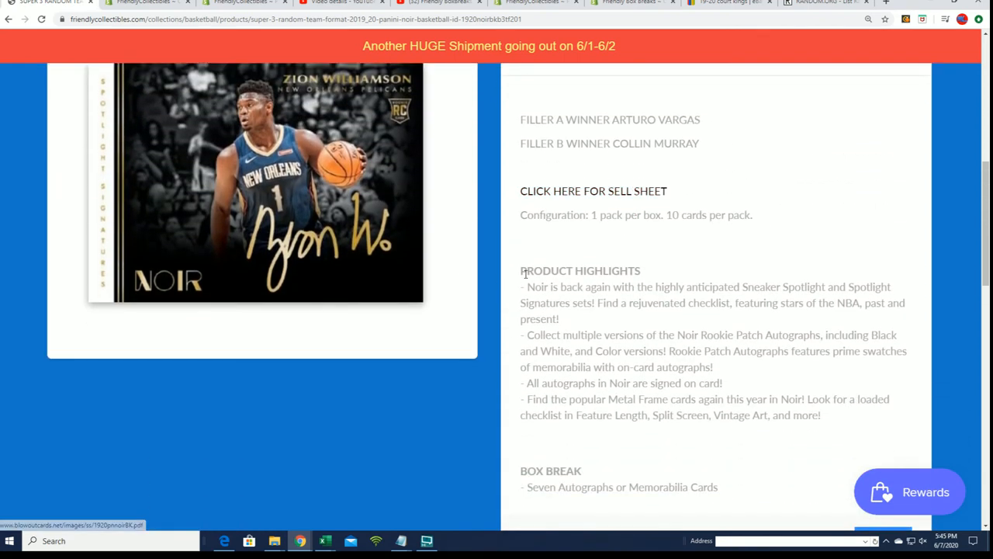
pyautogui.scroll(3)
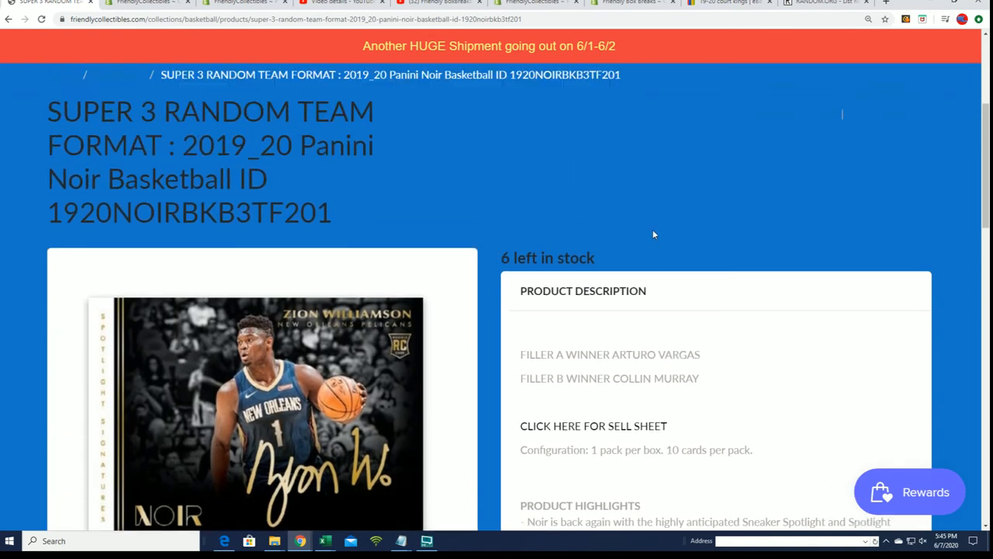
pyautogui.scroll(3)
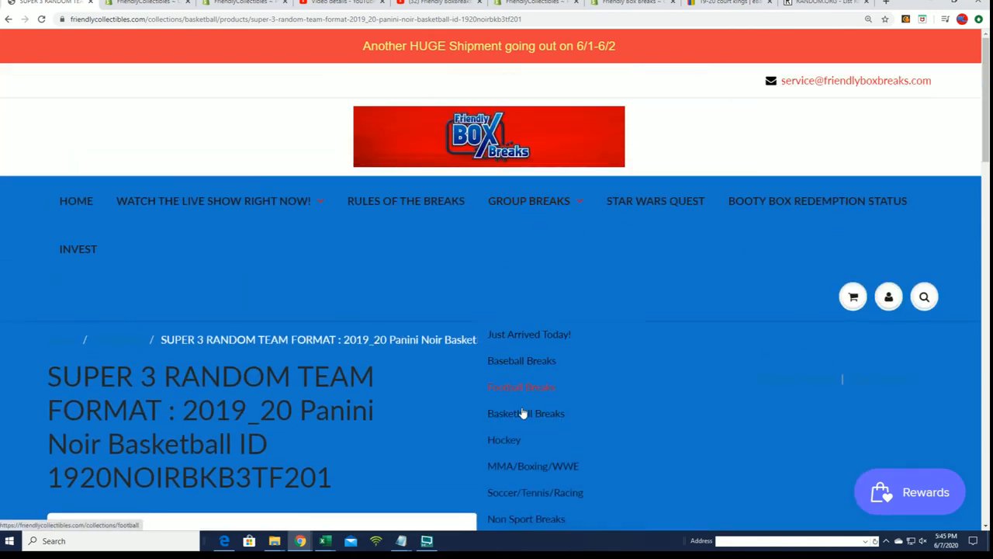
pyautogui.moveTo(526, 413)
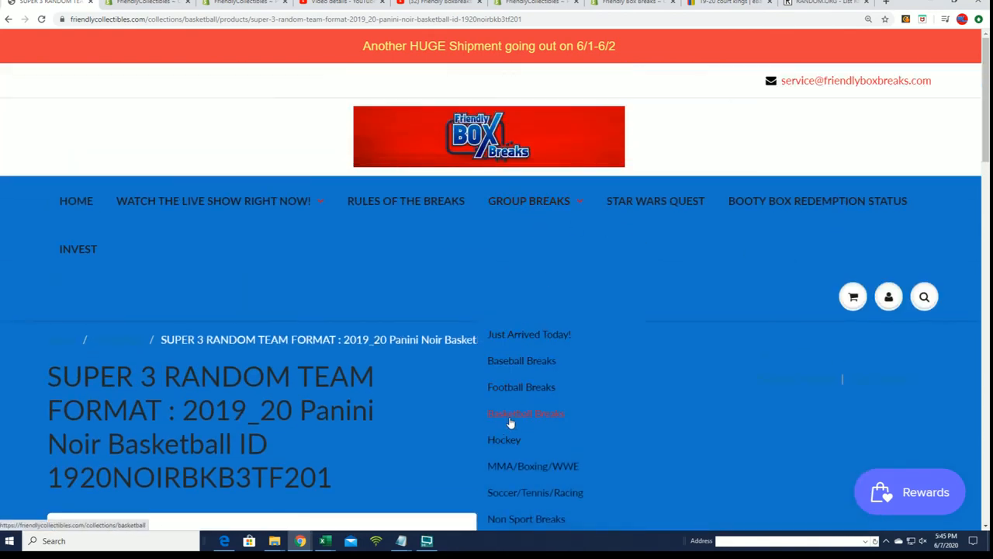
pyautogui.click(526, 414)
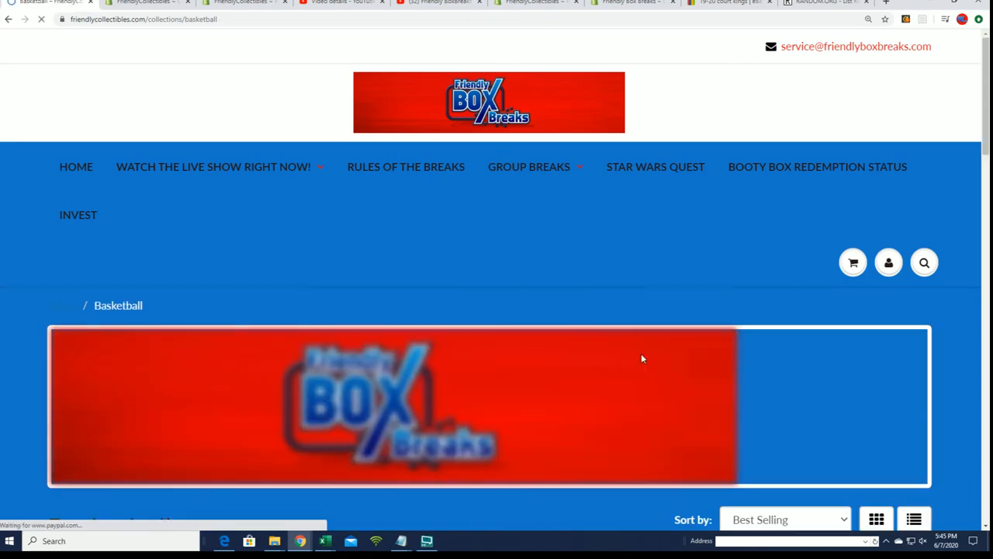
pyautogui.scroll(-3)
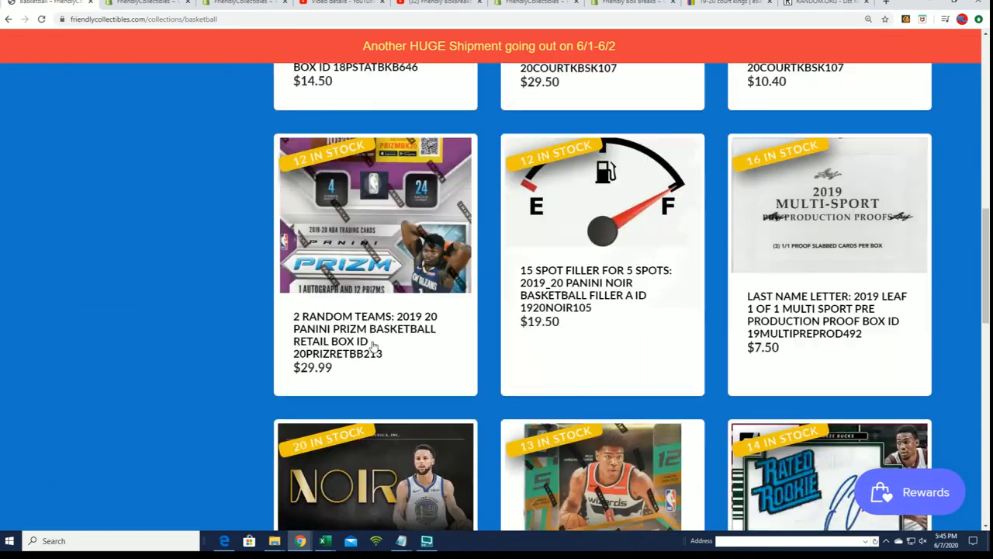
pyautogui.scroll(-3)
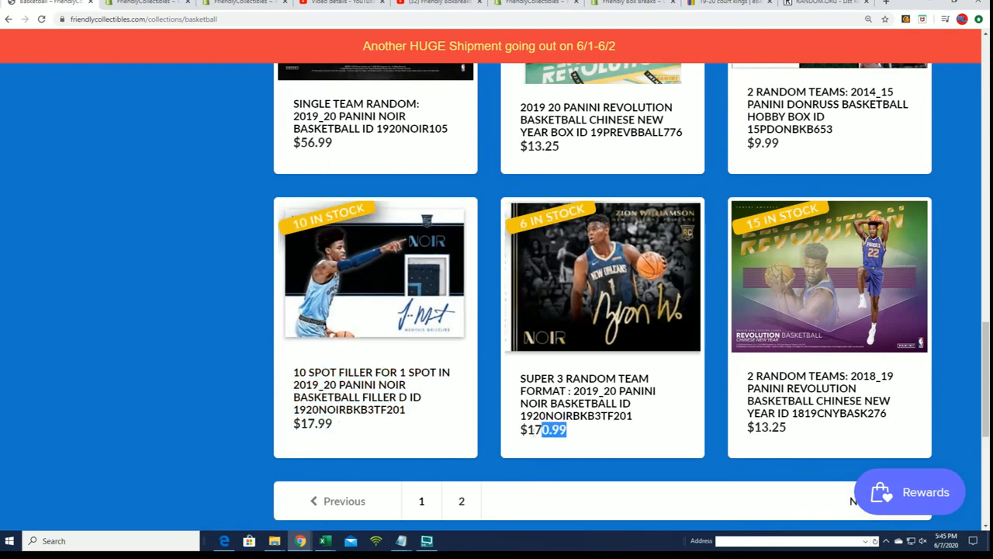
pyautogui.moveTo(588, 390)
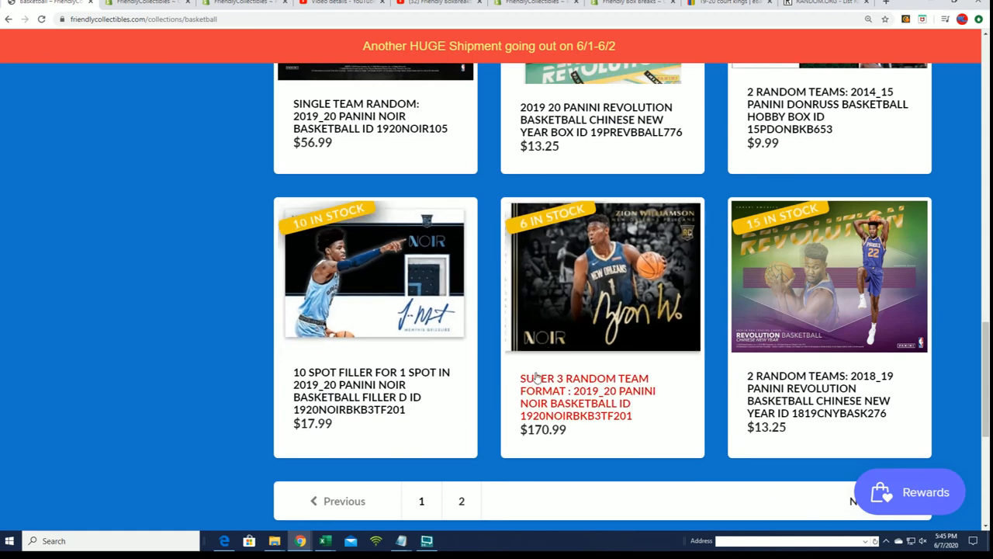
pyautogui.moveTo(552, 384)
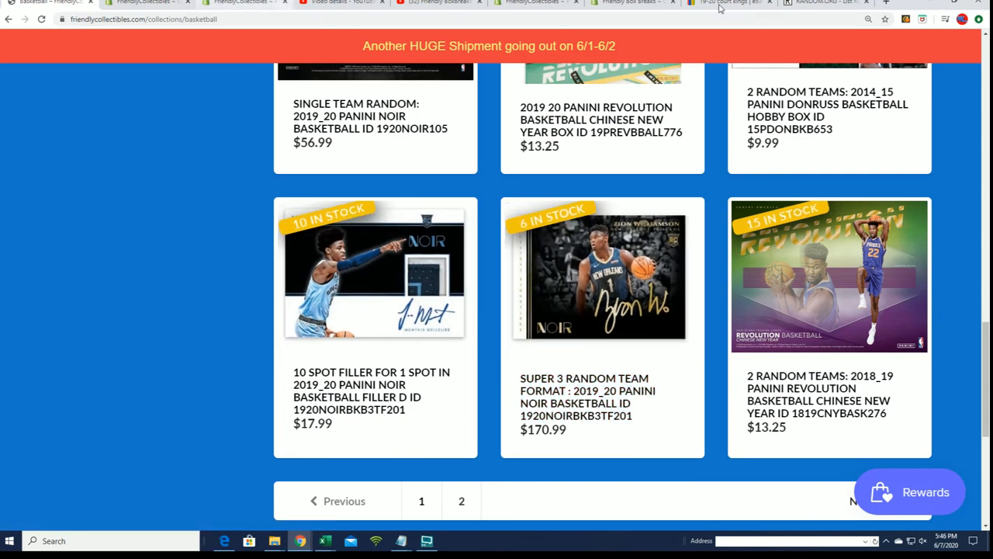
pyautogui.click(823, 2)
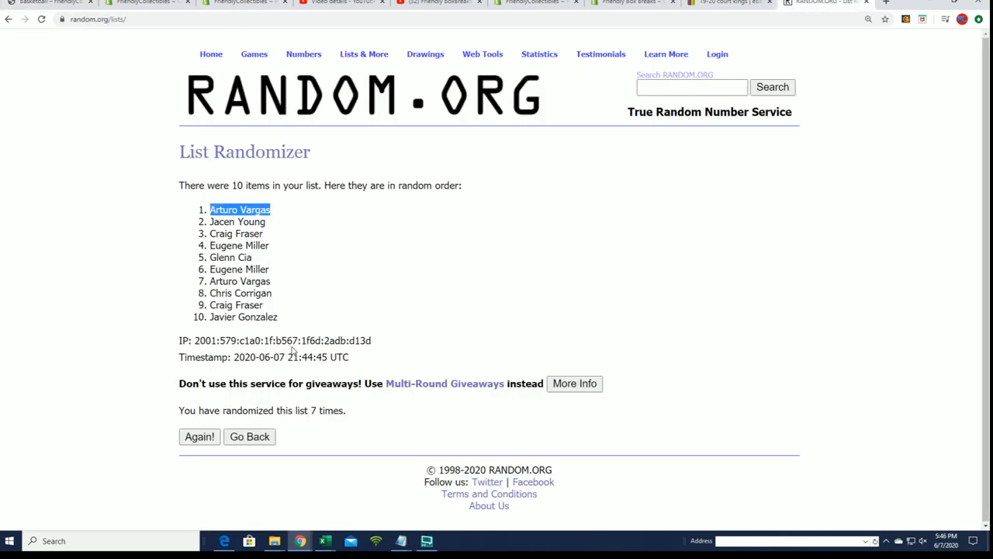
pyautogui.moveTo(247, 298)
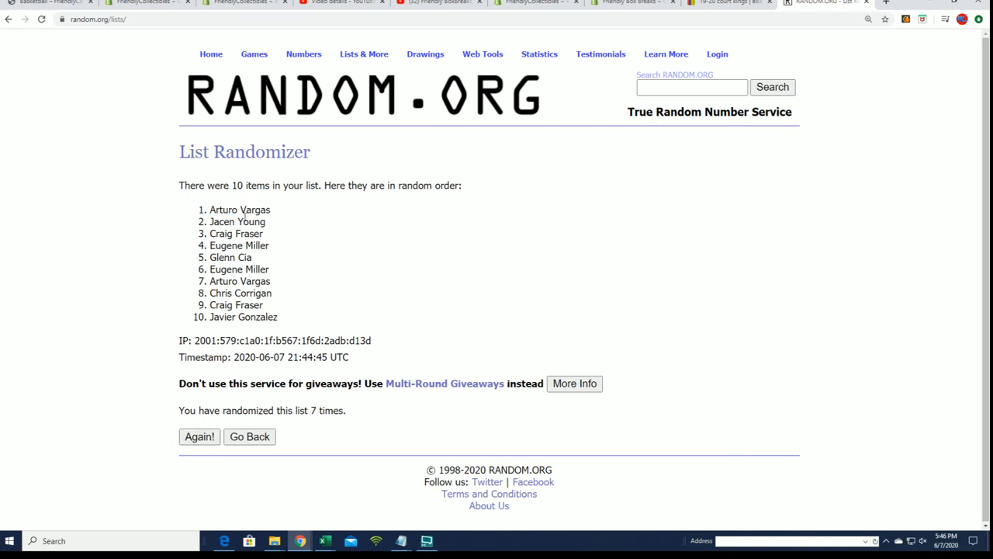
pyautogui.moveTo(285, 468)
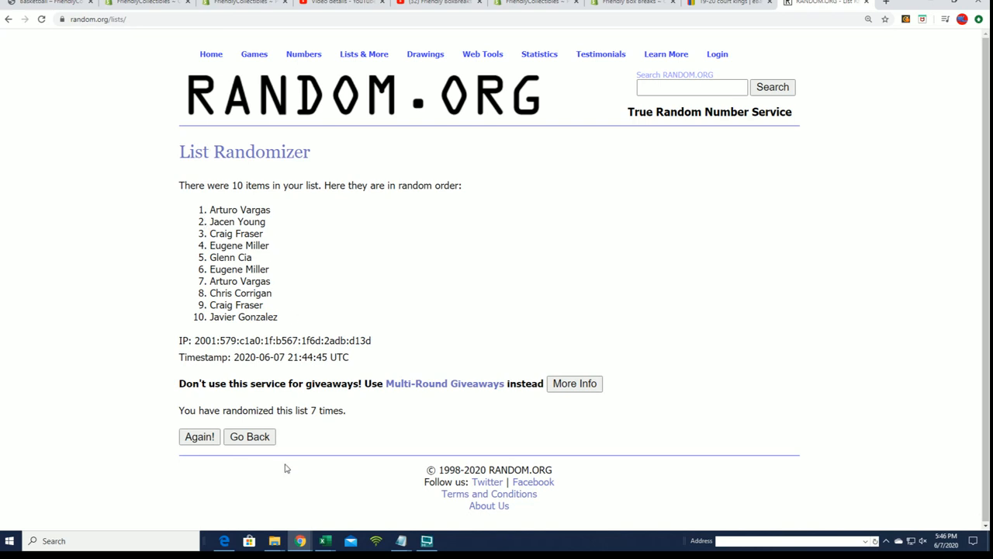